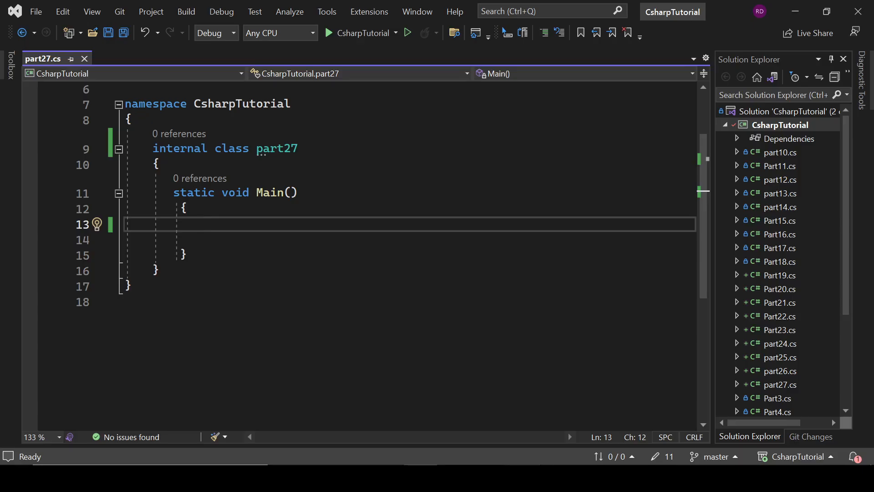
# Draft a public part27() constructor, abandon it, and leave 'public' on a new line above the class.
pyautogui.write('public part27() { }')
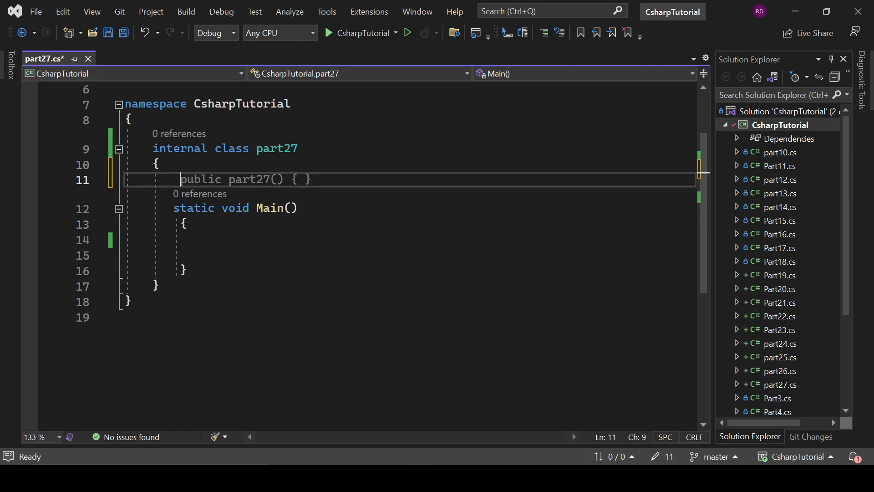
pyautogui.write('public')
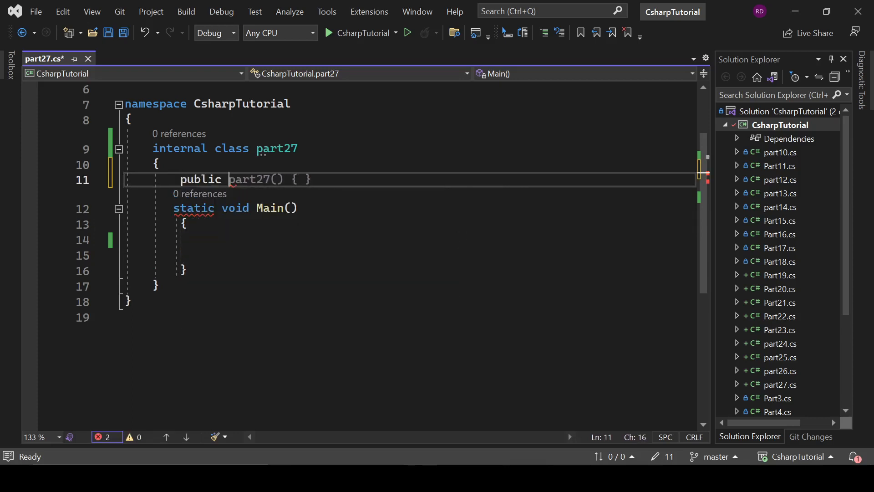
pyautogui.write('pu')
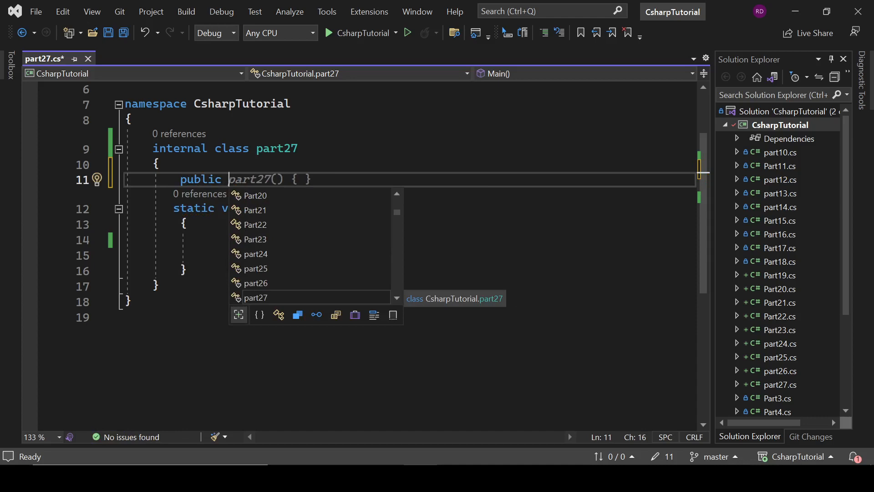
pyautogui.write('par')
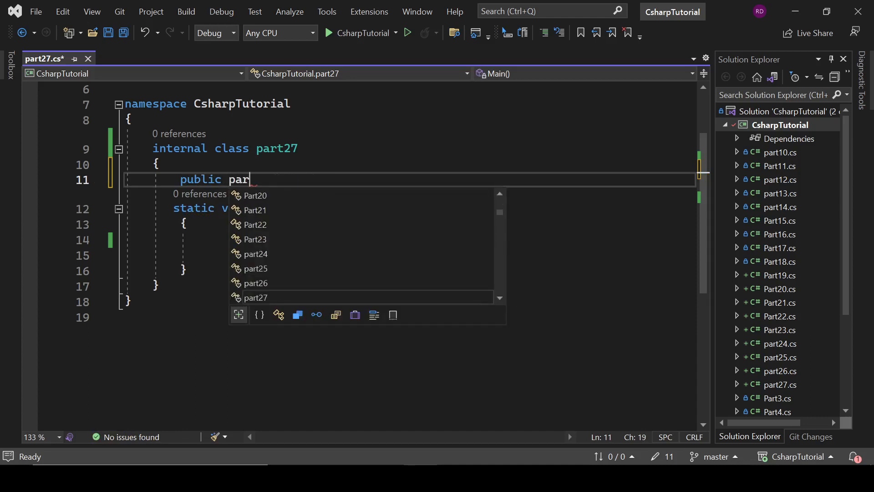
pyautogui.write('t27() { }')
pyautogui.write('public')
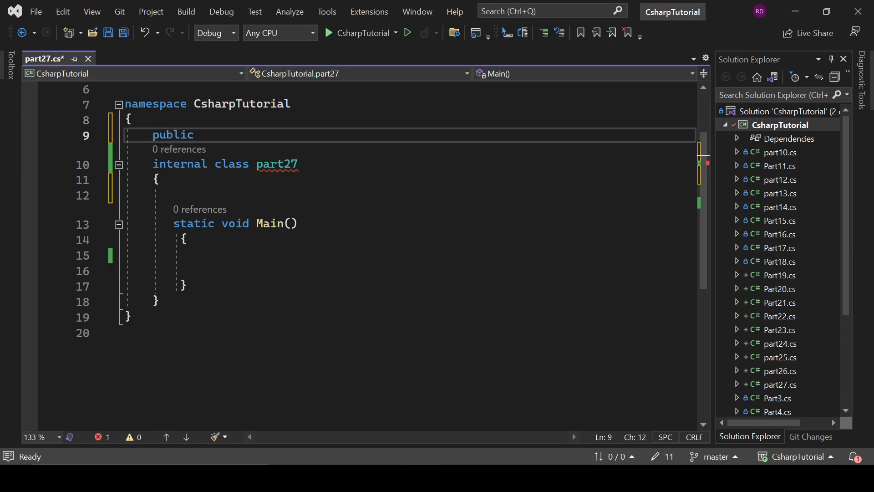
# Complete the declaration as 'public enum Weeks { }'.
pyautogui.write('enum')
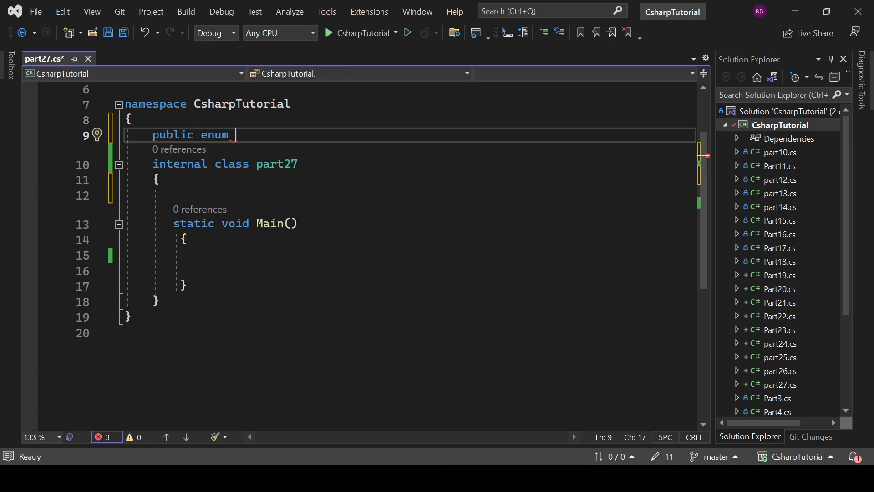
pyautogui.write('W')
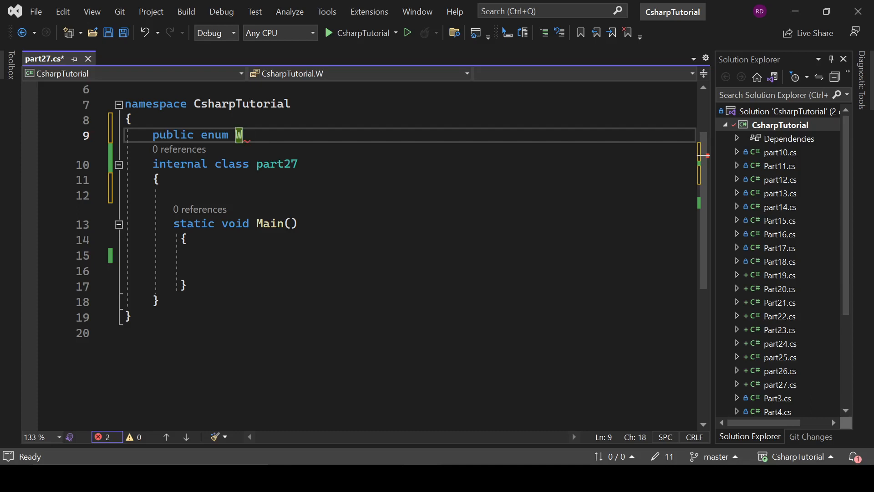
pyautogui.write('eeks { }')
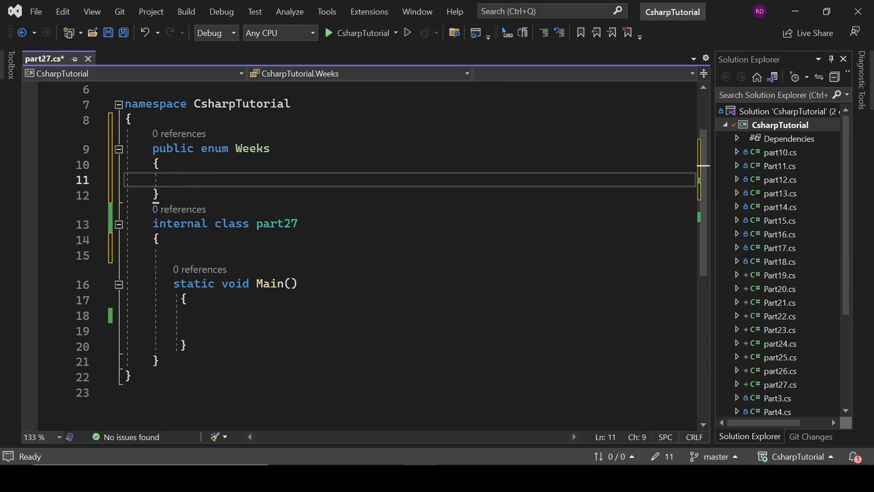
# List Monday, Tuesday, Wednesday, Thursday, Friday, Saturday, Sunday inside the Weeks enum.
pyautogui.write('Monday')
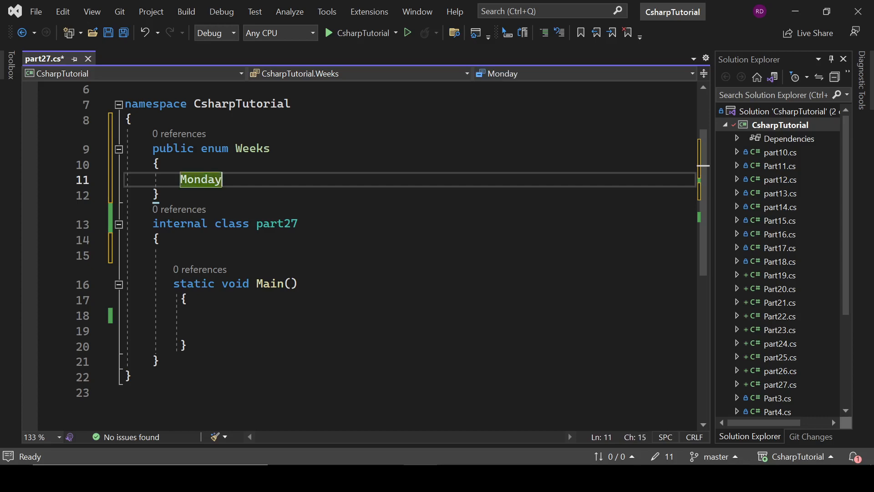
pyautogui.write(',')
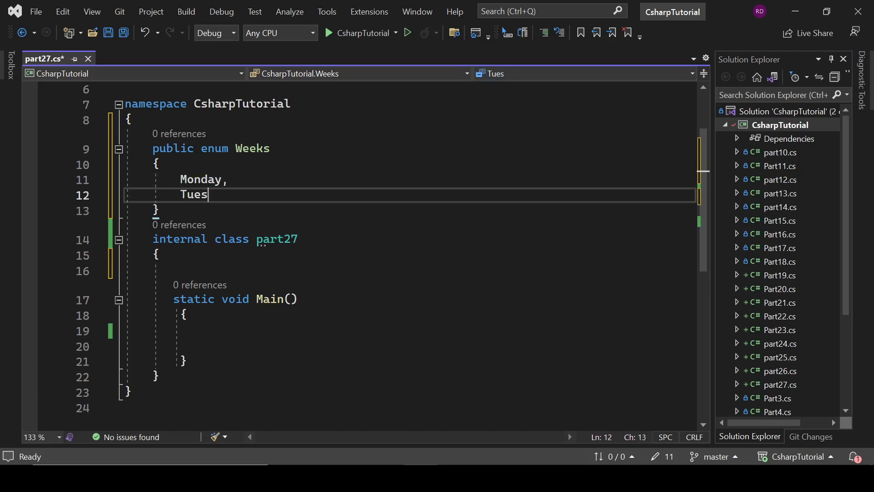
pyautogui.write('day,')
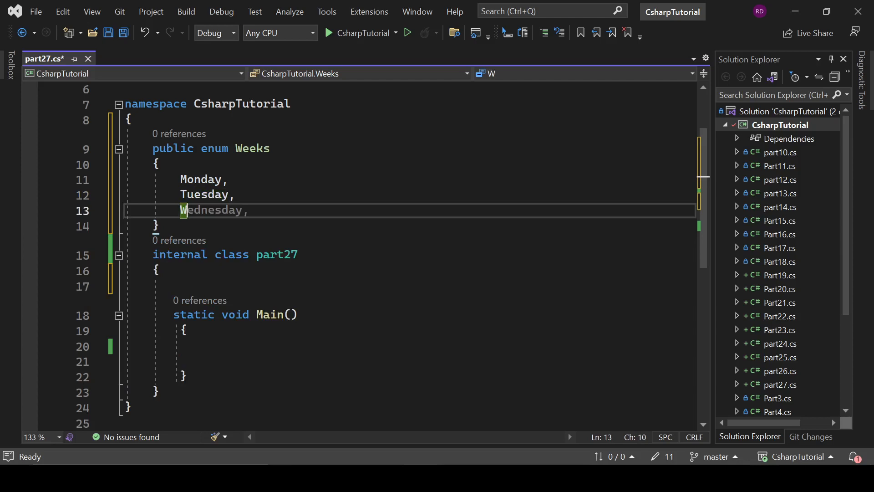
pyautogui.write('Thursday,')
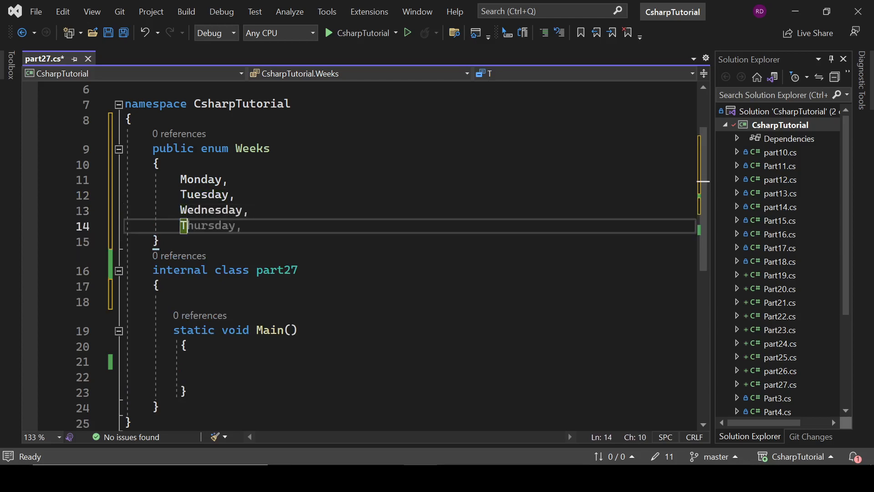
pyautogui.write('Friday,')
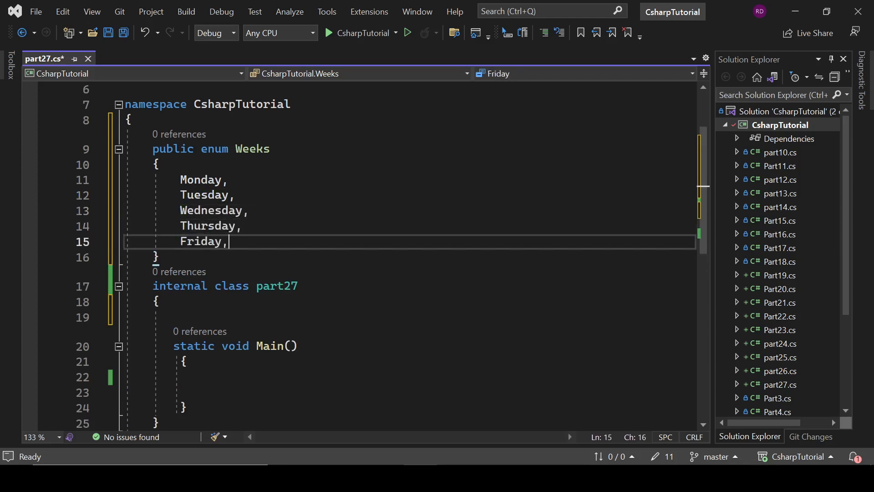
pyautogui.write('Saturday,')
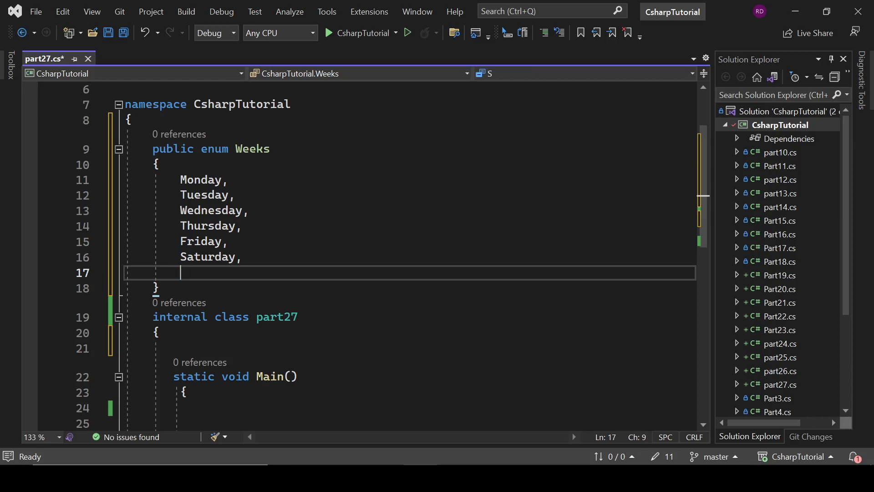
pyautogui.write('Sunday')
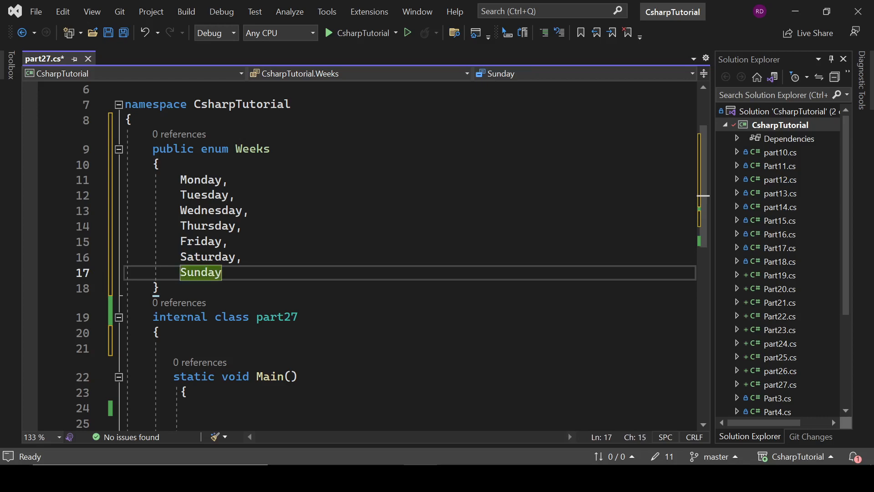
pyautogui.click(221, 273)
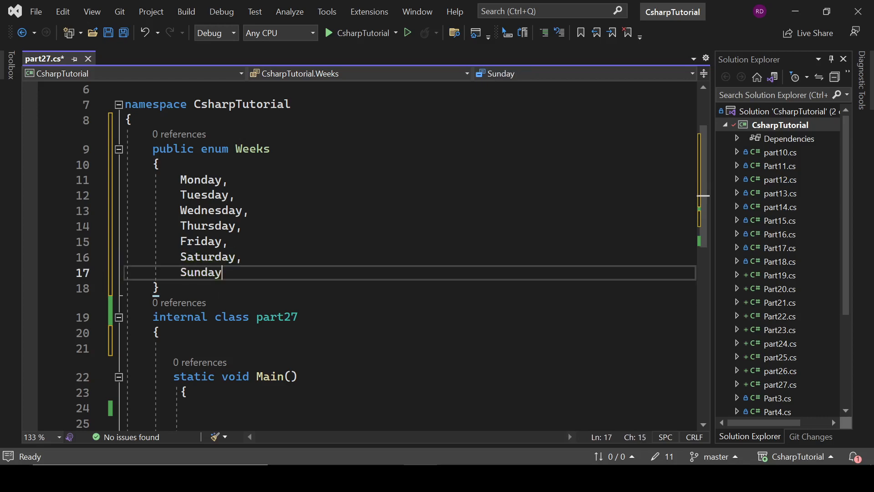
pyautogui.press('Down')
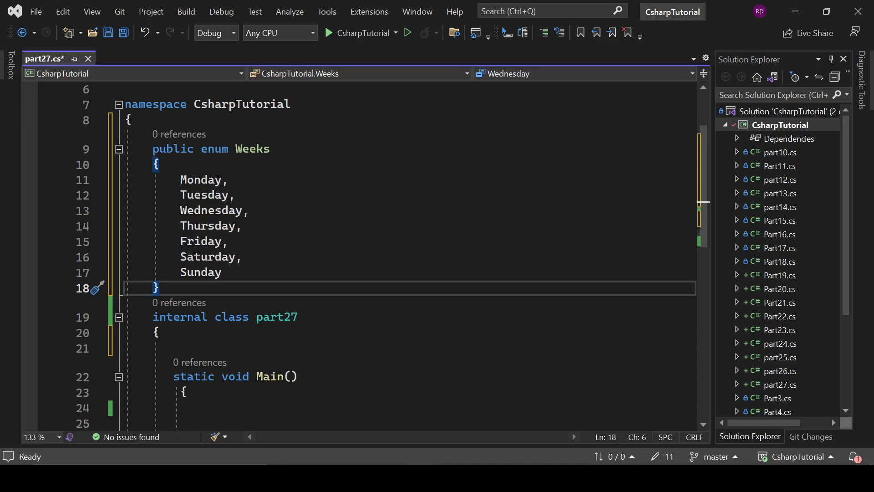
# Add Console.WriteLine(Weeks.Monday) and Console.WriteLine(Weeks.Friday) in Main, heading back to cast Monday.
pyautogui.write(';')
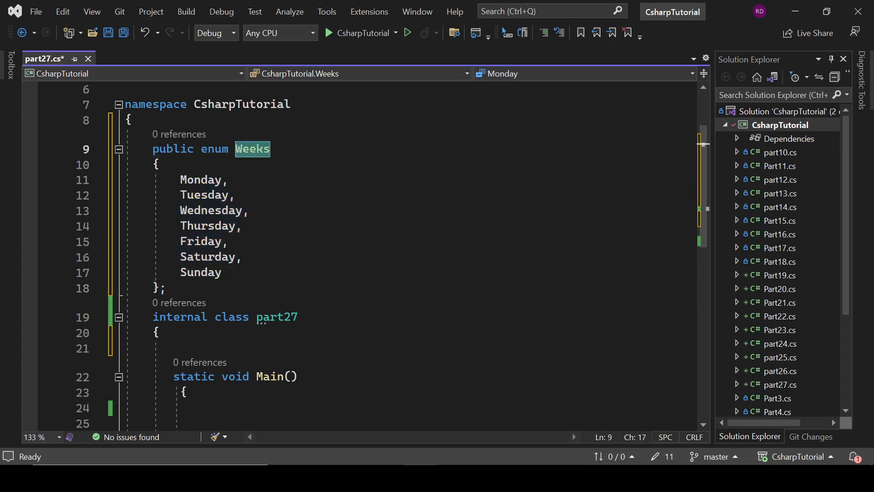
pyautogui.scroll(-3)
pyautogui.write('C')
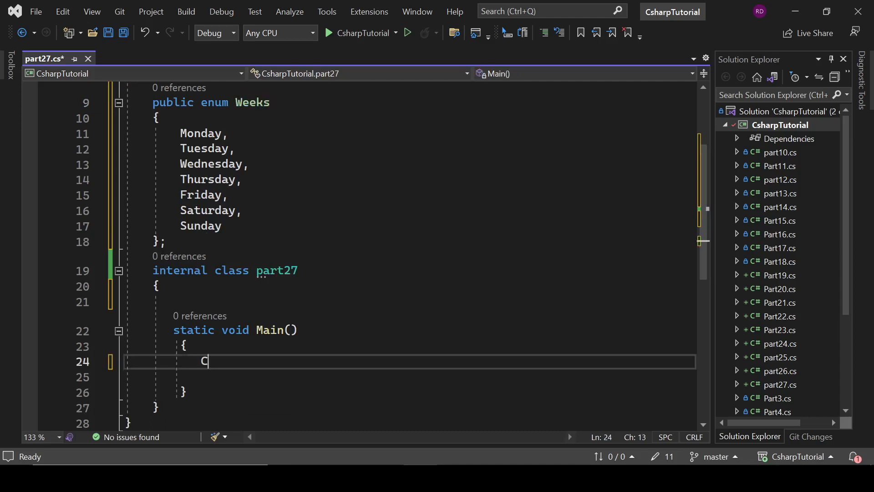
pyautogui.write('onsole.WriteLine(')
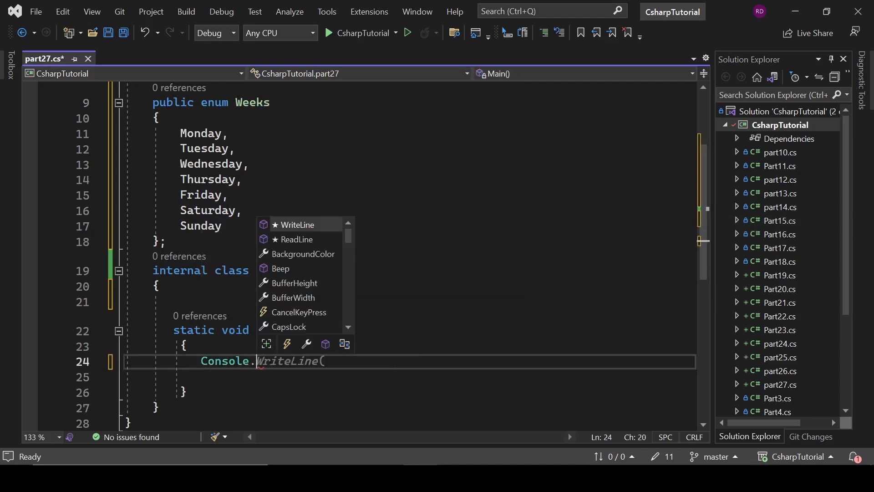
pyautogui.write('en')
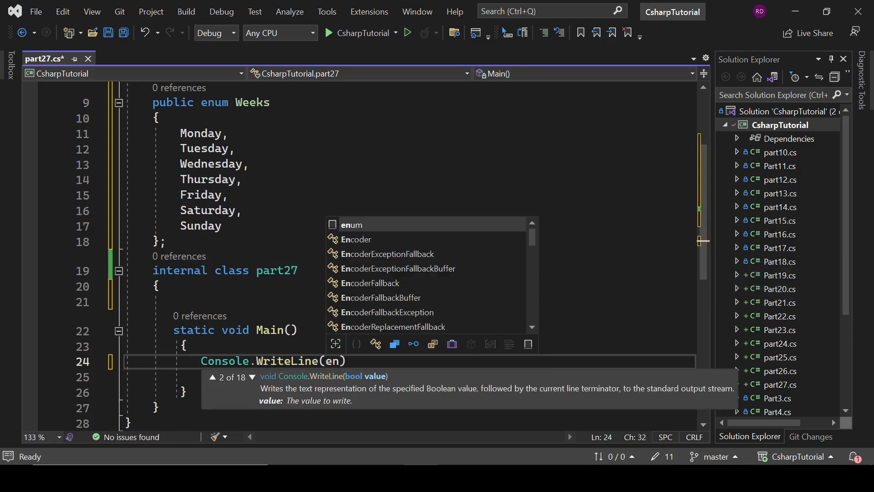
pyautogui.write('Weeks.Monday')
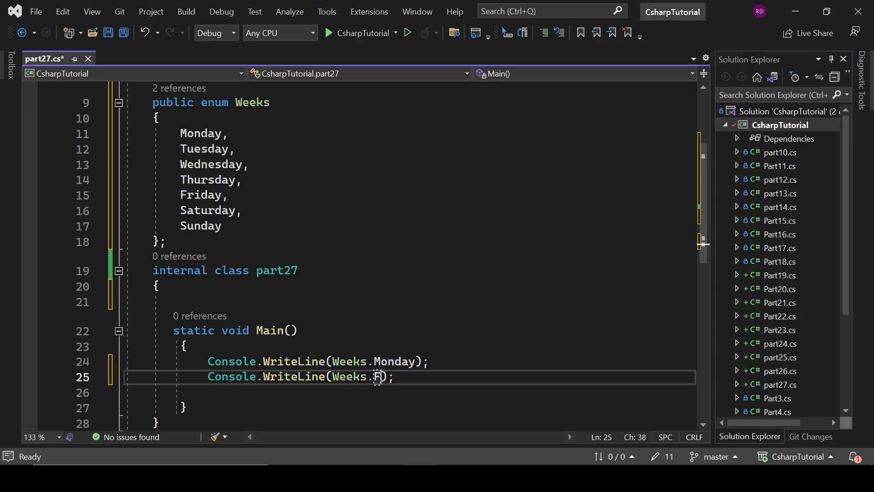
pyautogui.write('riday')
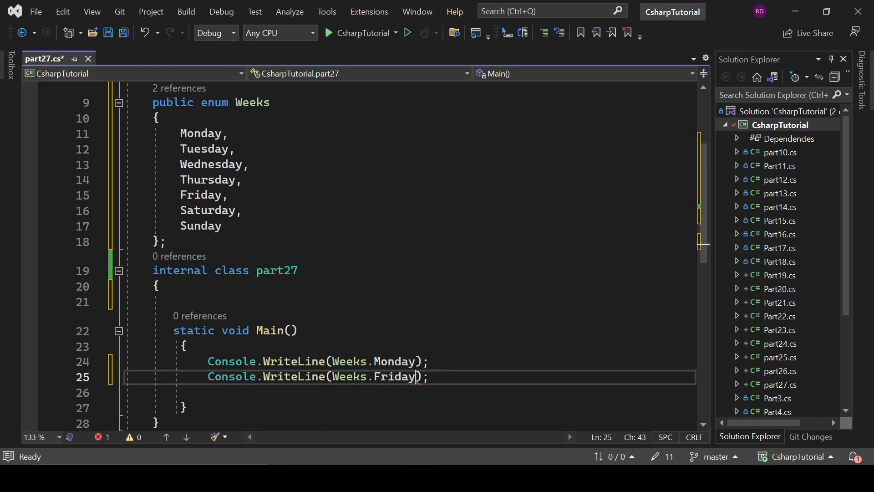
pyautogui.click(330, 32)
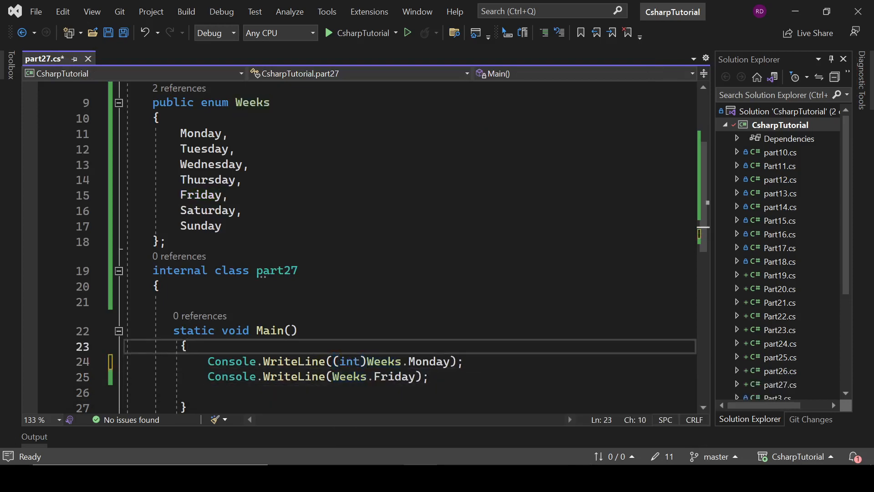
# Cast Weeks.Monday to (int), save part27.cs and build, returning to the code.
pyautogui.write('(int)')
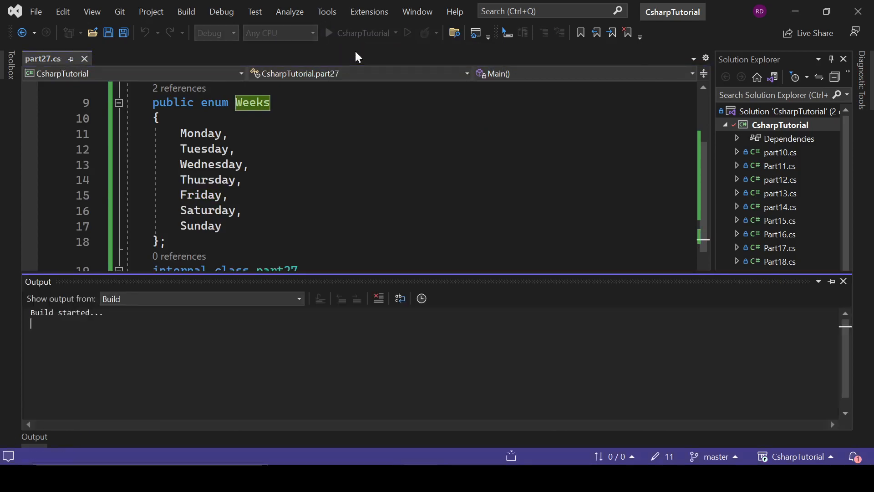
pyautogui.click(329, 33)
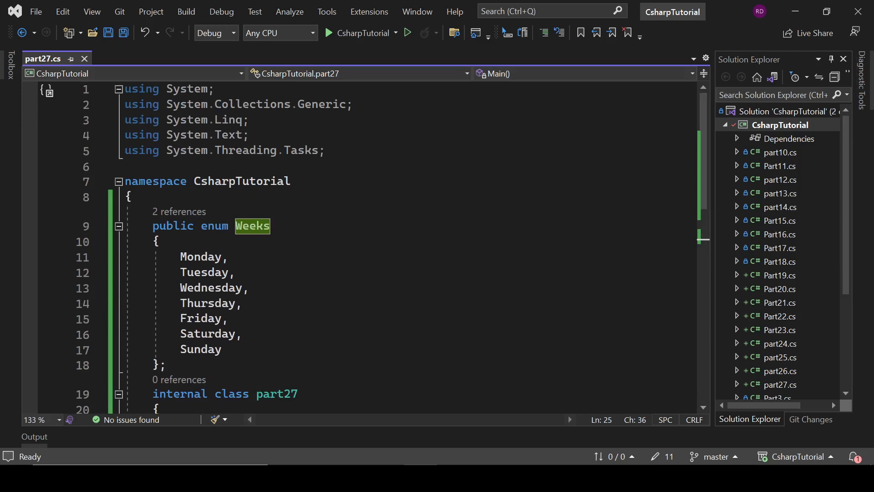
# Set Monday=1 in the enum, rebuild, and cast Weeks.Friday to (int) as well.
pyautogui.write('=1')
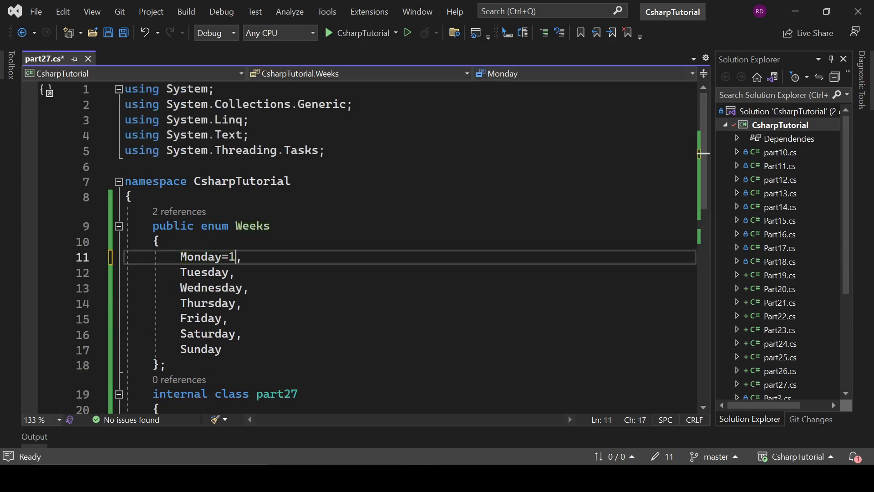
pyautogui.moveTo(200, 318)
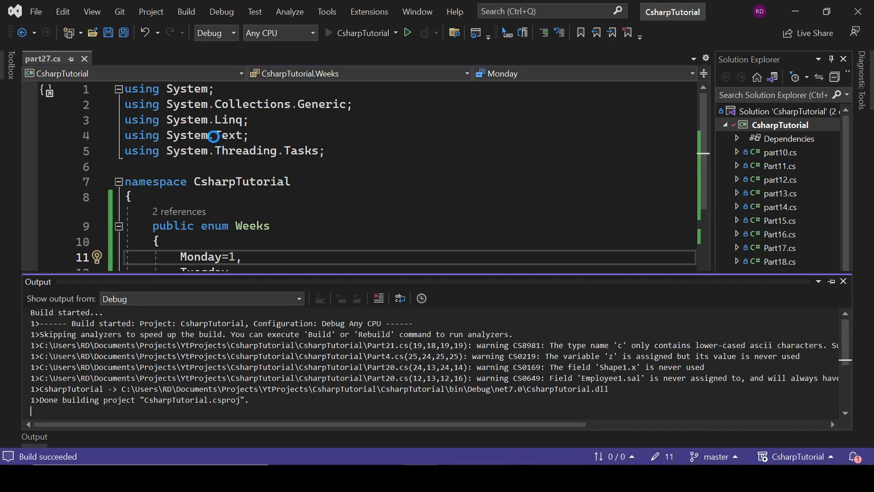
pyautogui.click(408, 33)
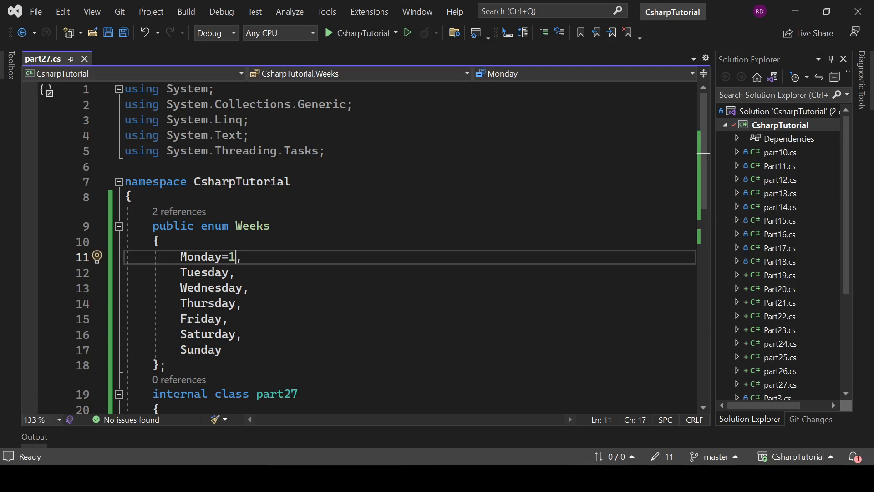
pyautogui.scroll(-3)
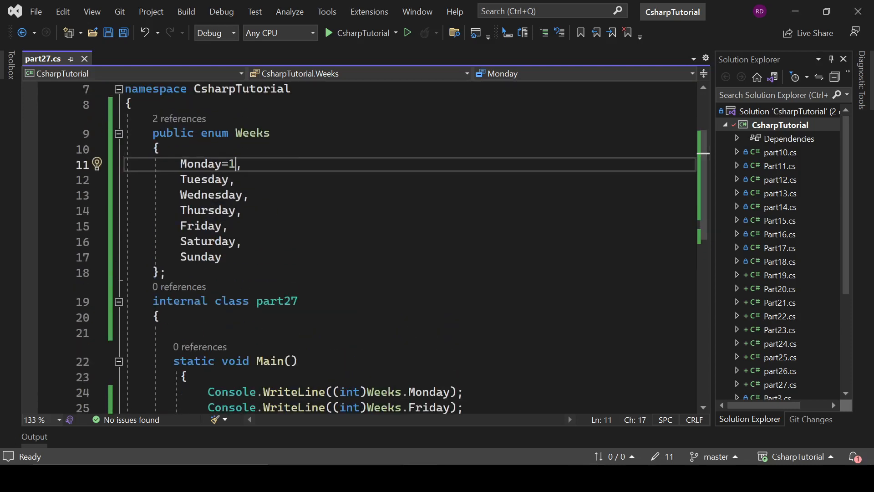
# Try Tuesday=2 and Wednesday=3, remove them, then quote Monday's value as "1", producing an error.
pyautogui.write('=')
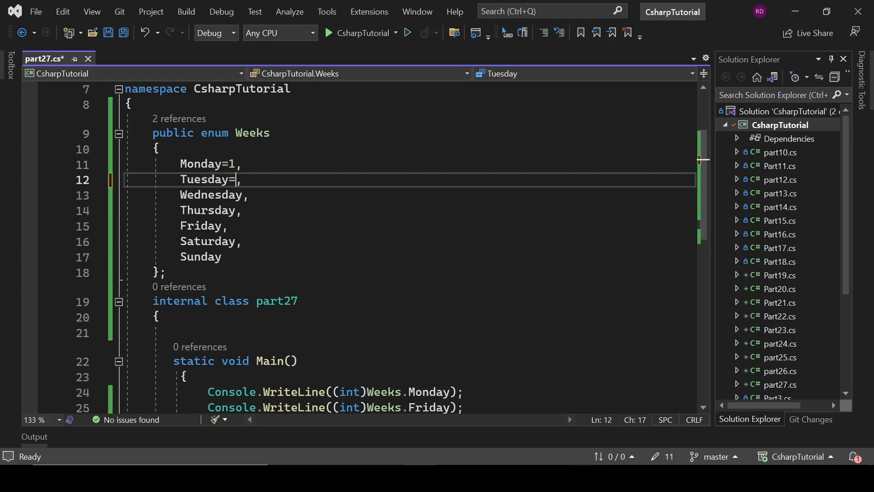
pyautogui.write('2')
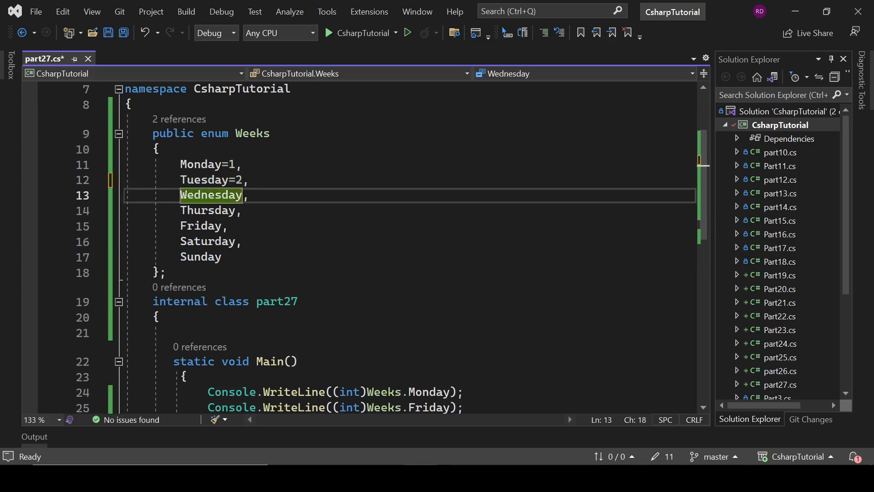
pyautogui.write('=3')
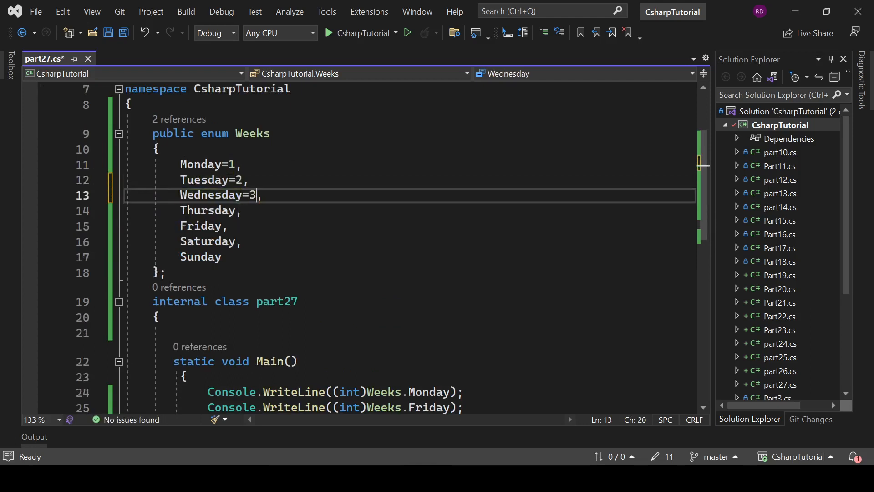
pyautogui.moveTo(255, 195)
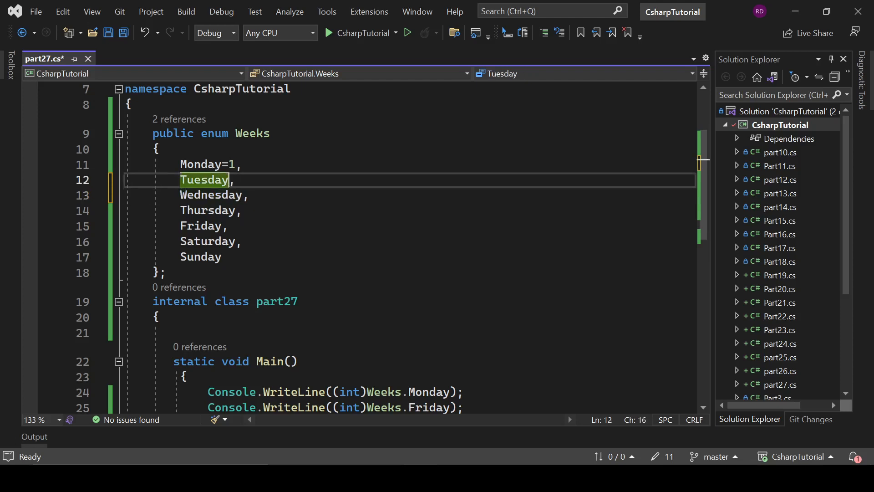
pyautogui.moveTo(204, 180)
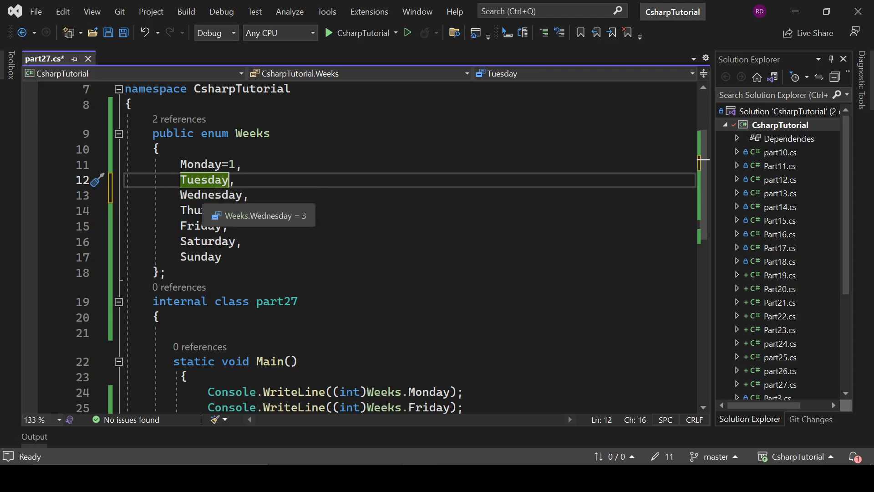
pyautogui.moveTo(210, 210)
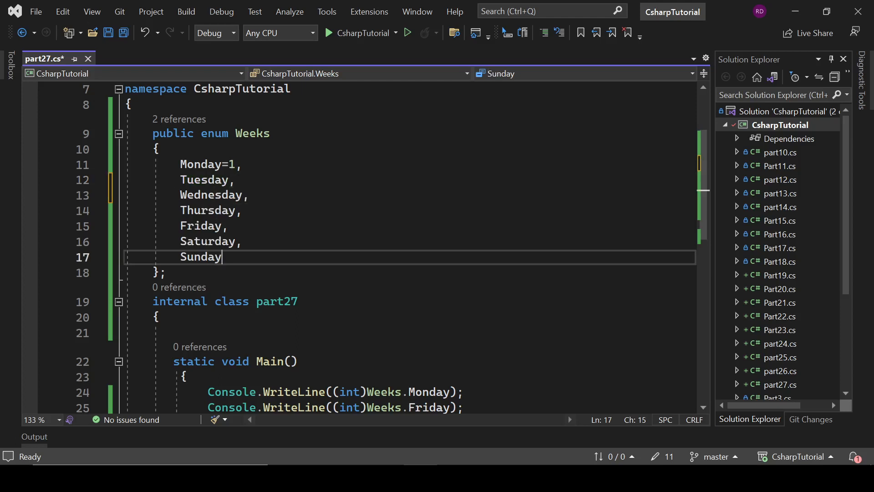
pyautogui.scroll(-3)
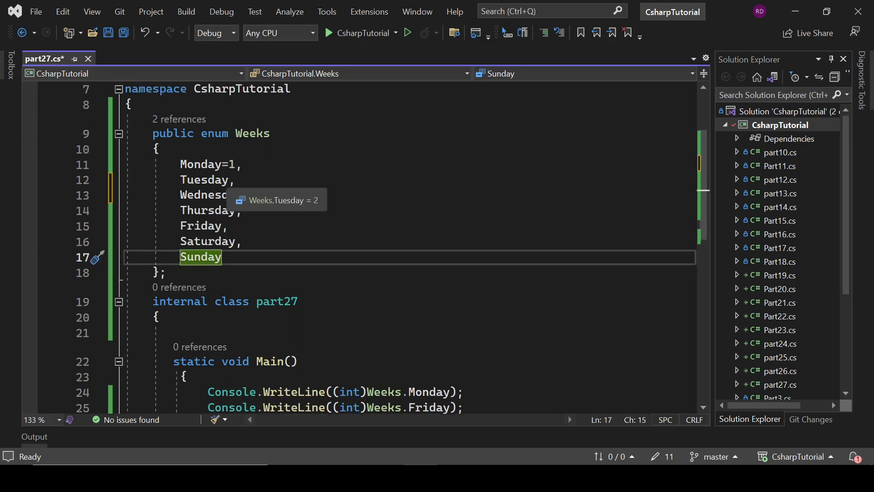
pyautogui.write('""')
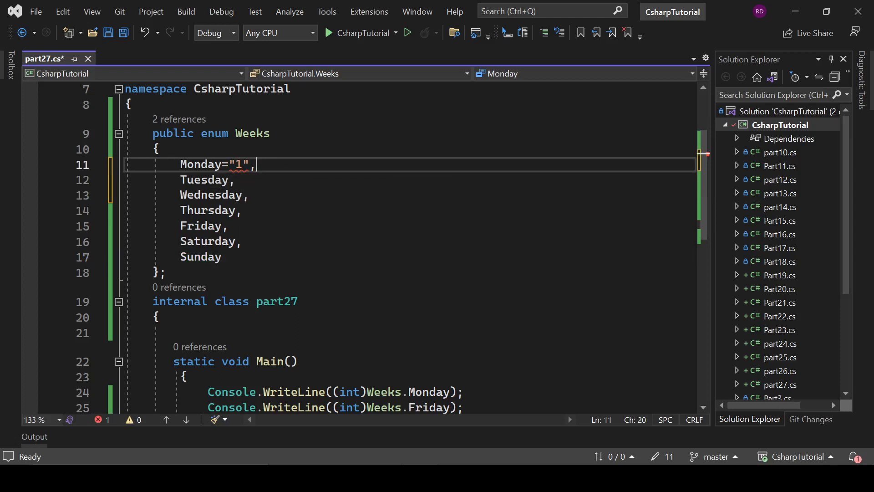
# Restore Monday to the plain value 1, save part27.cs, and select the enum members Monday through Sunday.
pyautogui.press('Backspace')
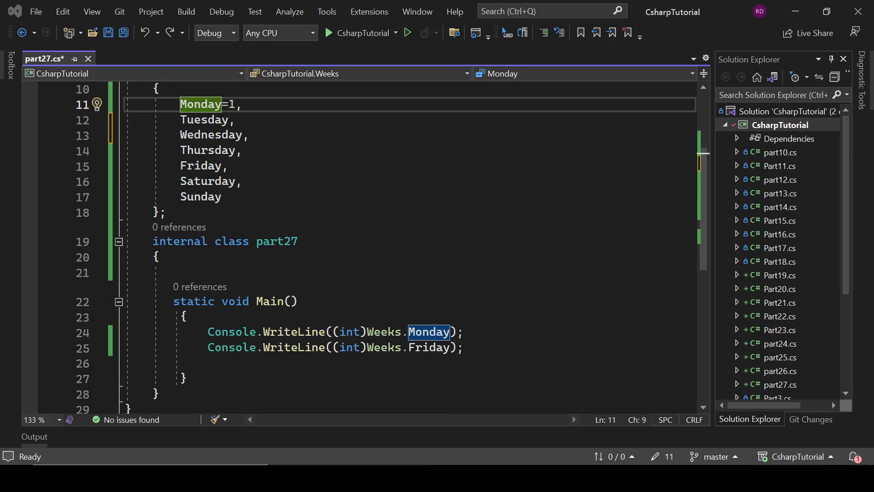
pyautogui.press('ctrl+s')
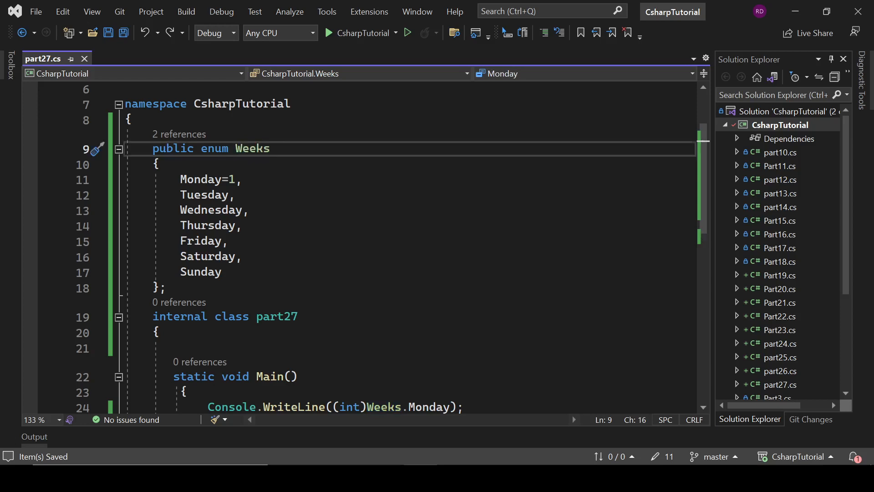
pyautogui.moveTo(179, 180); pyautogui.dragTo(222, 271)
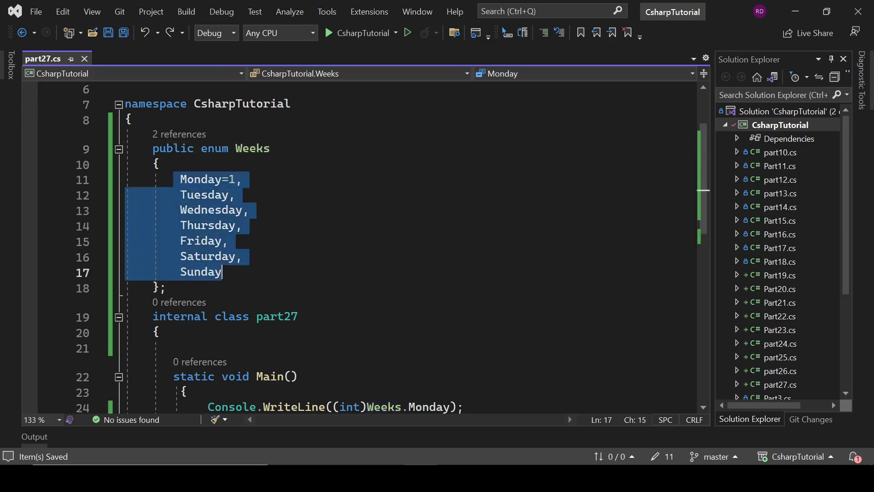